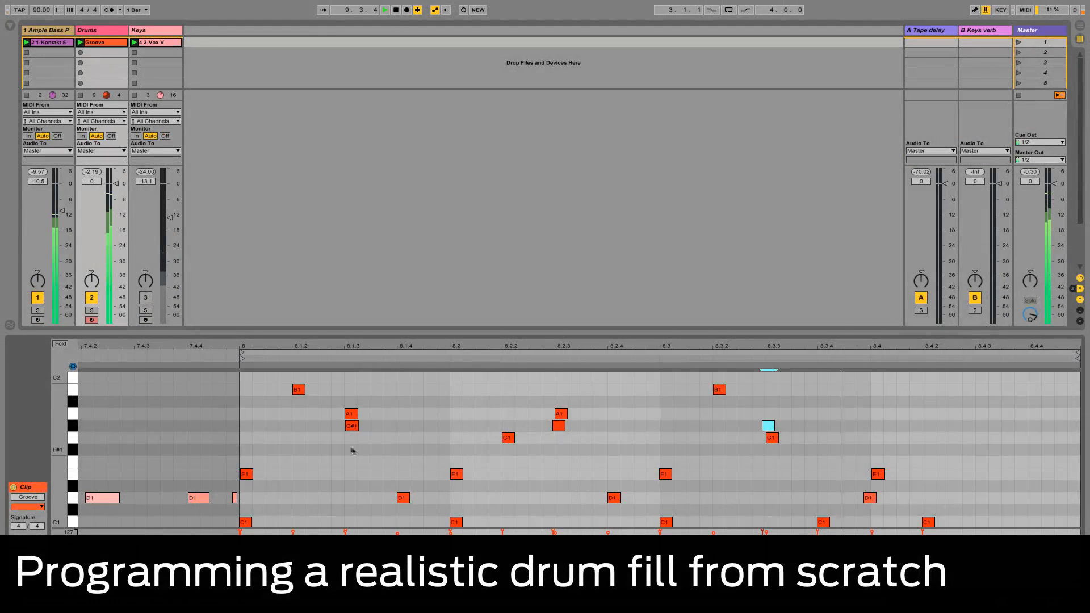
Fill bar 8 with sixteenths: E1 on each beat and D1 in between
{"action": "left_click", "coordinate": [70, 426]}
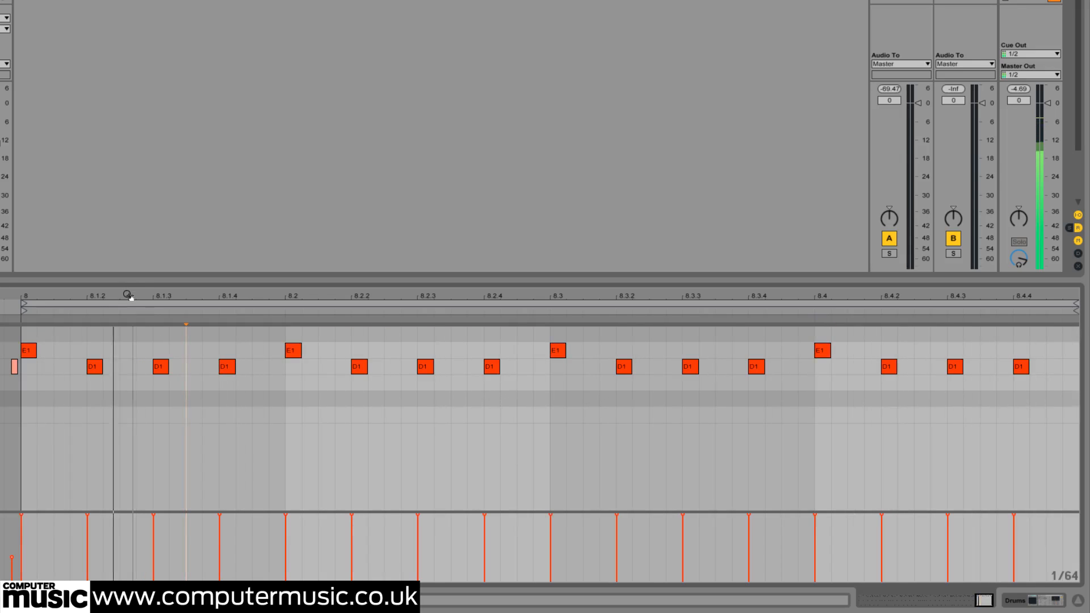
Nudge bar-8 hits such as the beat-2 E1 off the grid and tweak the 8.1.2 velocity
{"action": "left_click", "coordinate": [95, 368]}
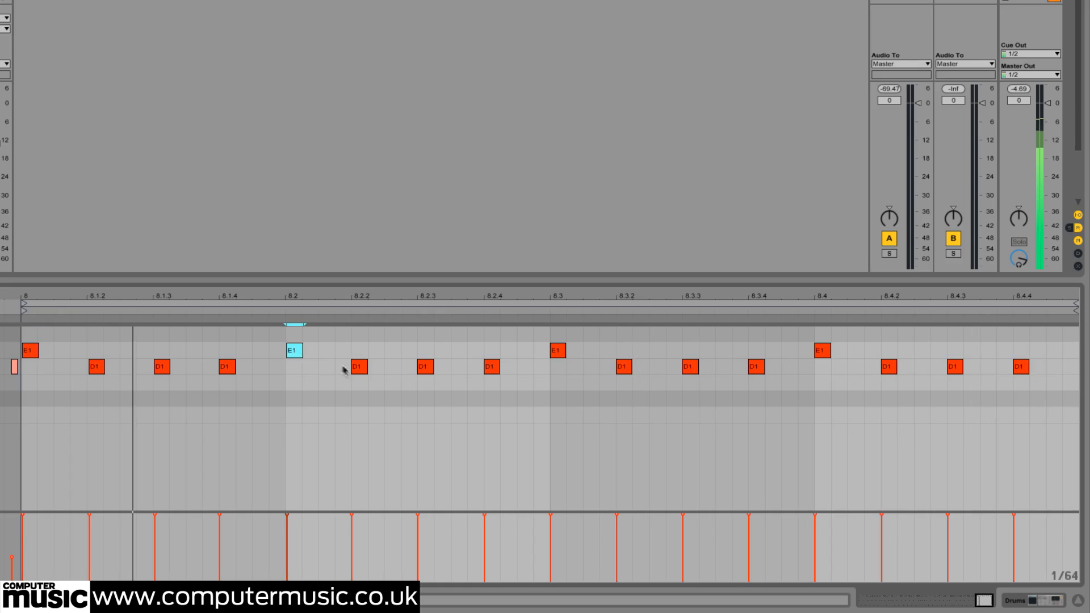
{"action": "left_click", "coordinate": [423, 366]}
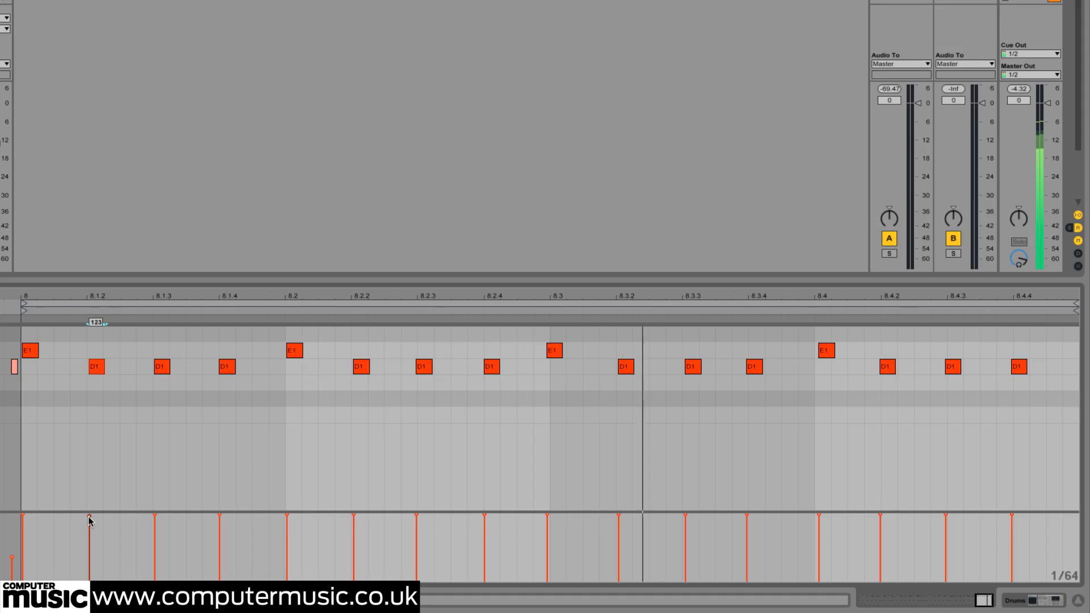
{"action": "left_click", "coordinate": [96, 366]}
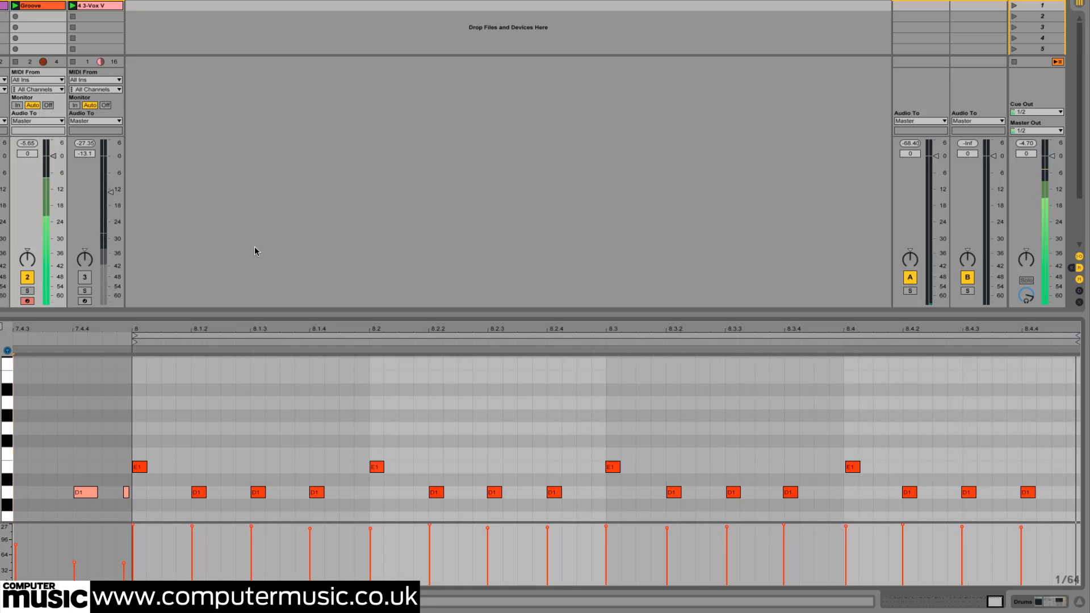
Move D1 snares at 8.1.2 and beat 3 up to B1, A1 and G1 as a descending tom run
{"action": "left_click", "coordinate": [197, 492]}
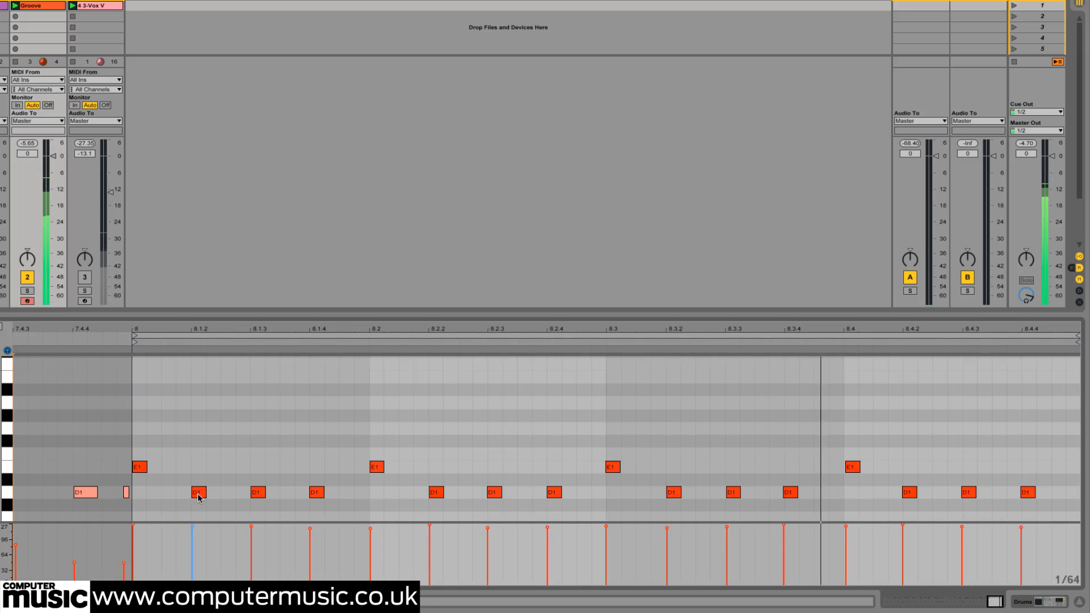
{"action": "left_click", "coordinate": [198, 492]}
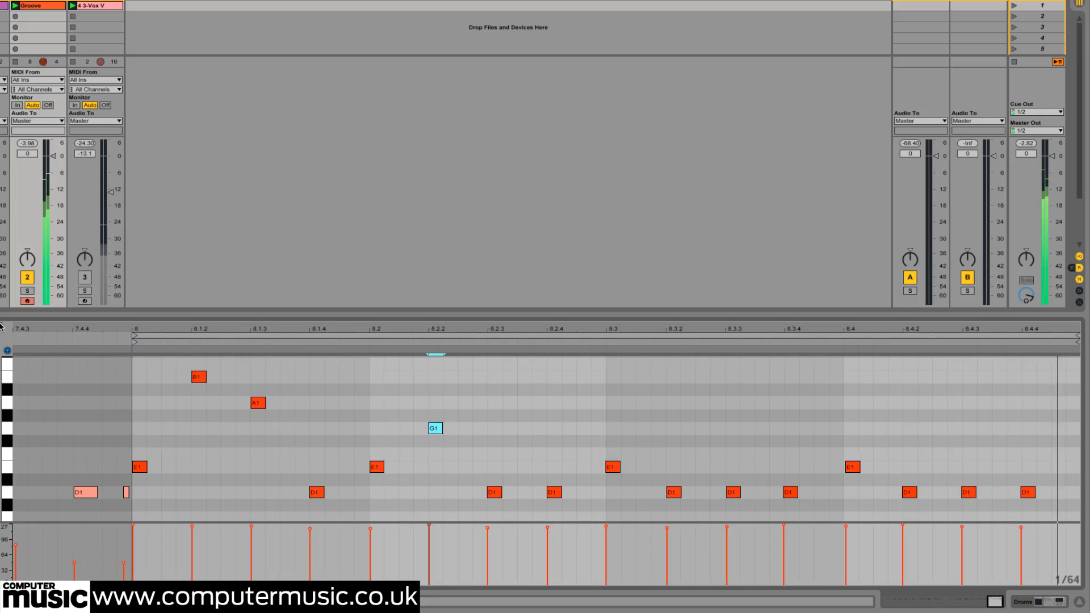
{"action": "scroll", "scroll_direction": "down", "scroll_amount": 3}
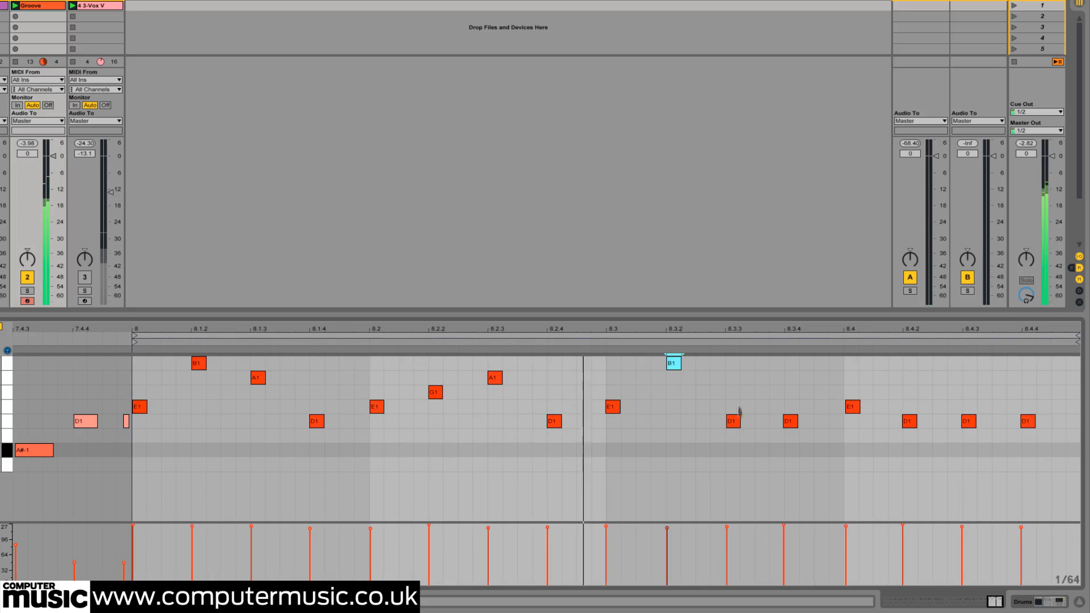
{"action": "left_click", "coordinate": [731, 407]}
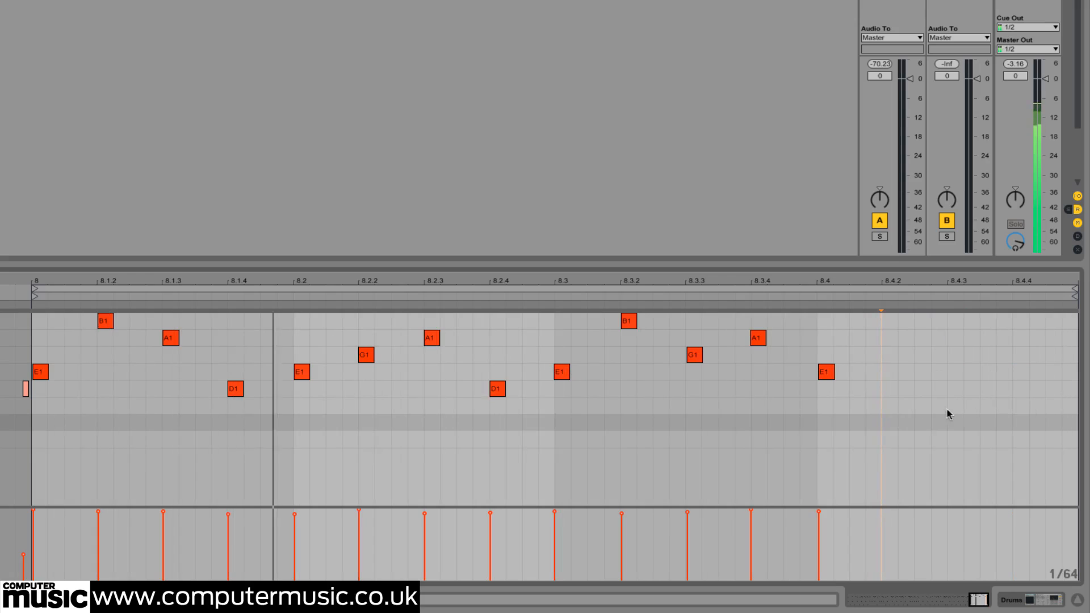
Clear beat 4 and add a C1 kick at 8.3.4 with a D1 snare just before beat 4
{"action": "left_click", "coordinate": [756, 340]}
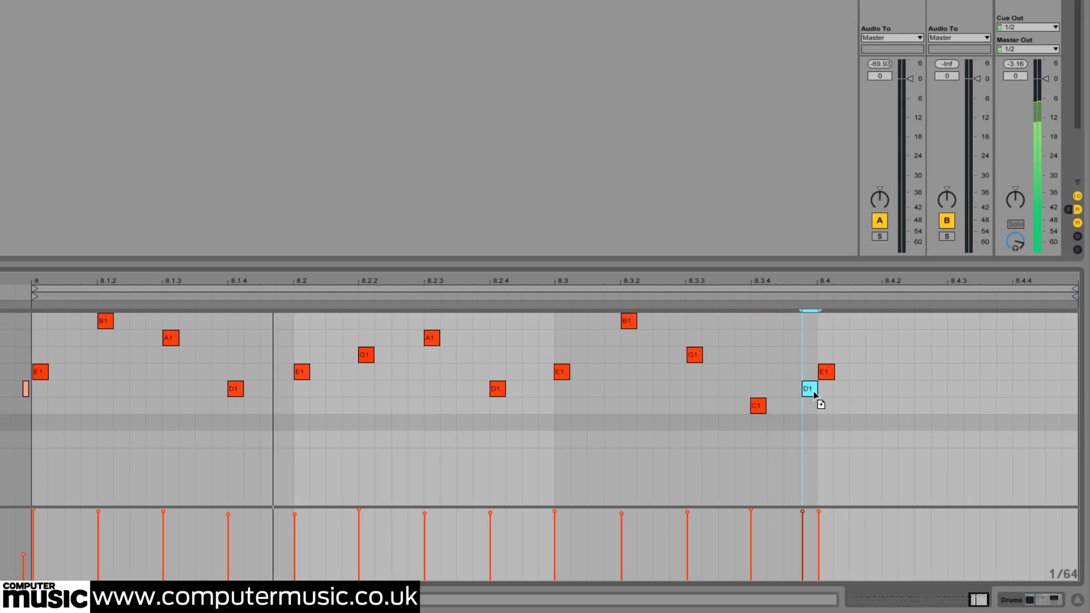
{"action": "left_click", "coordinate": [809, 388]}
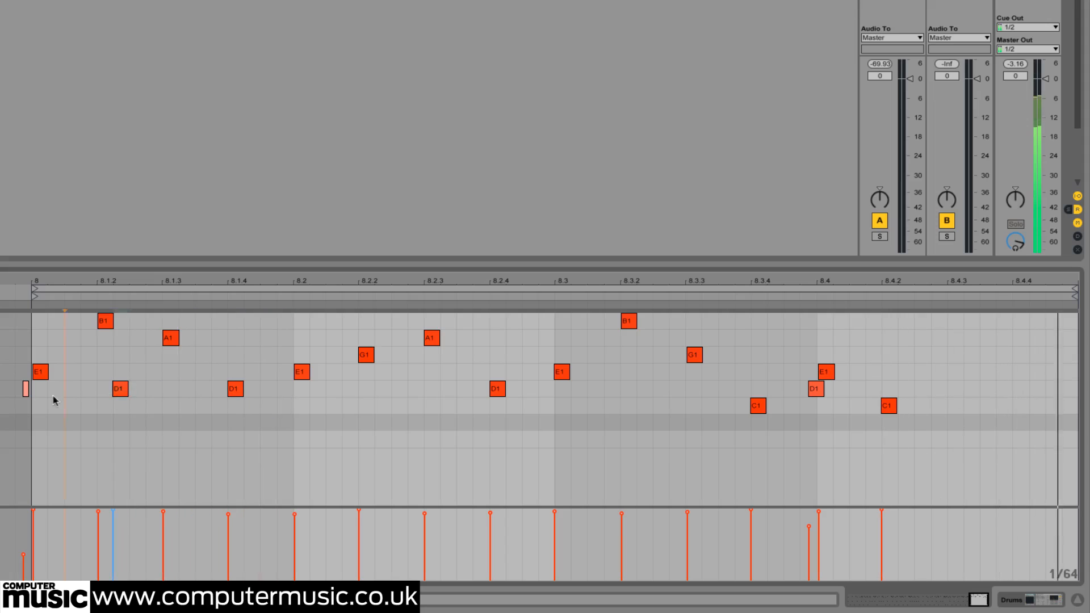
Add C1 kicks on beats 1–3, a D1 flam before 8.4 and a G#1 hit under the A1 at 8.1.3
{"action": "left_click", "coordinate": [757, 405]}
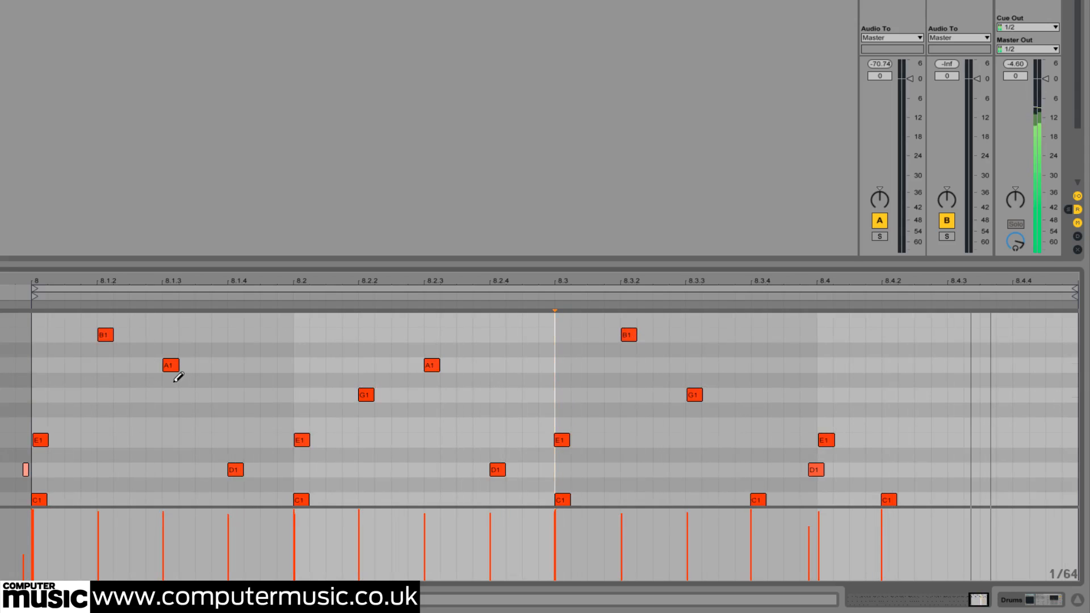
{"action": "left_click", "coordinate": [169, 380]}
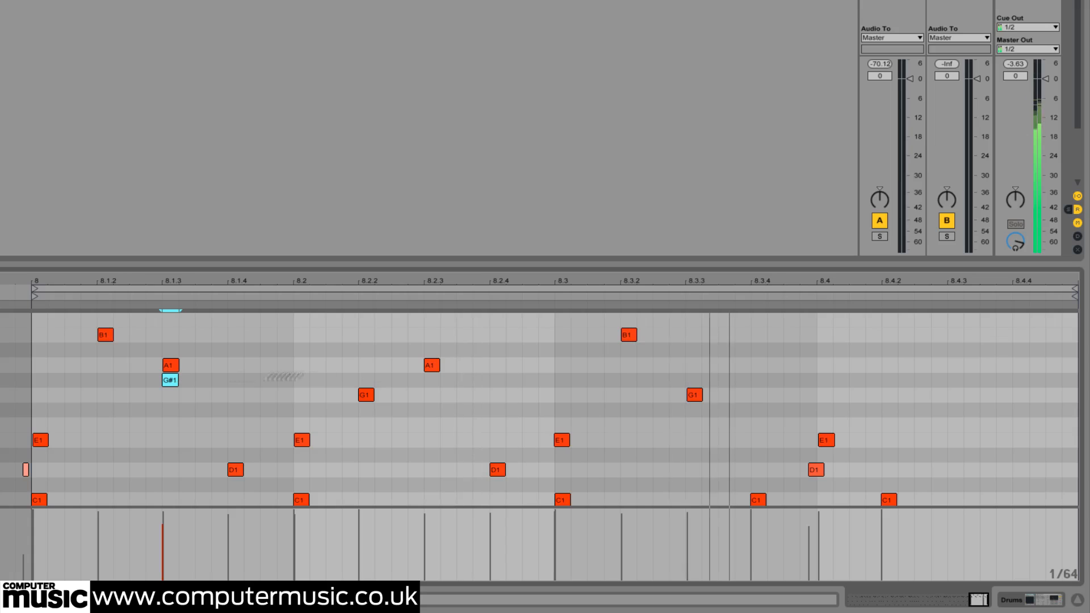
{"action": "left_click", "coordinate": [169, 380]}
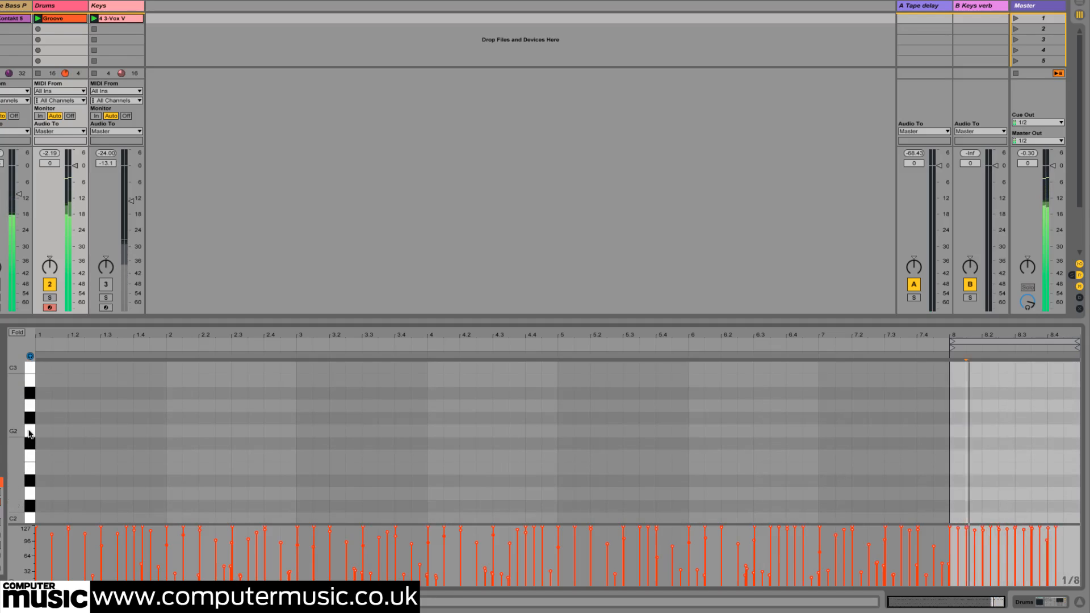
Audition A2 and place an A2 crash note at the very start of the clip
{"action": "left_click", "coordinate": [29, 407]}
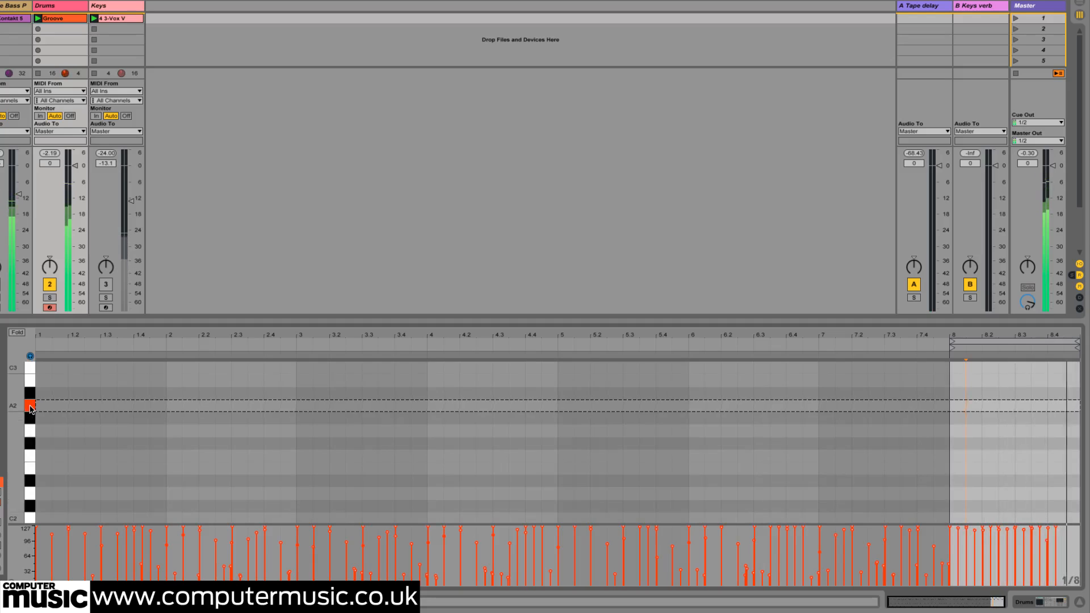
{"action": "left_click", "coordinate": [43, 405]}
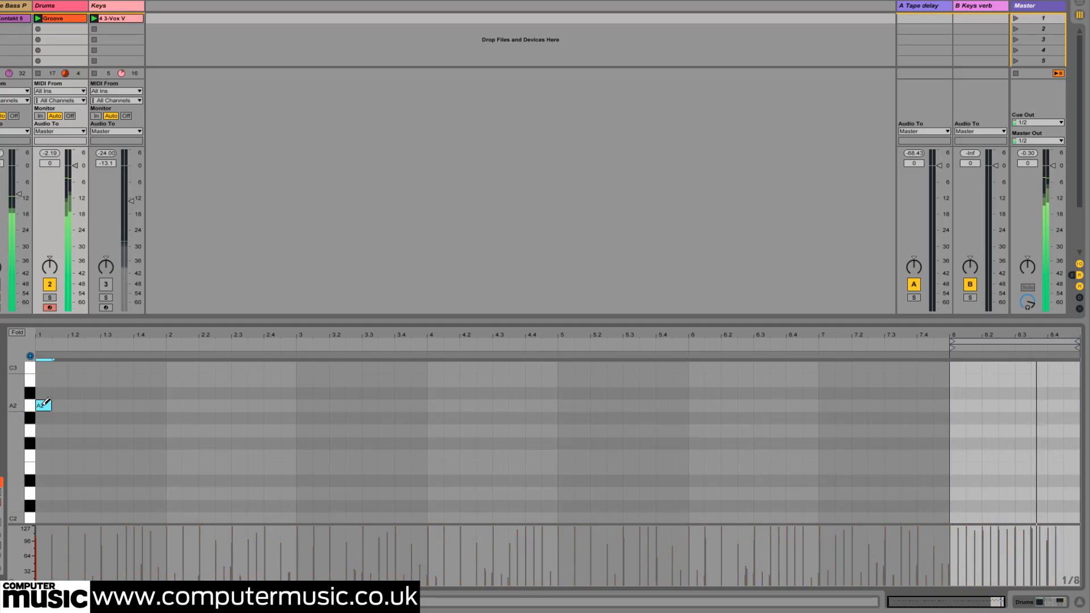
{"action": "left_click", "coordinate": [42, 406]}
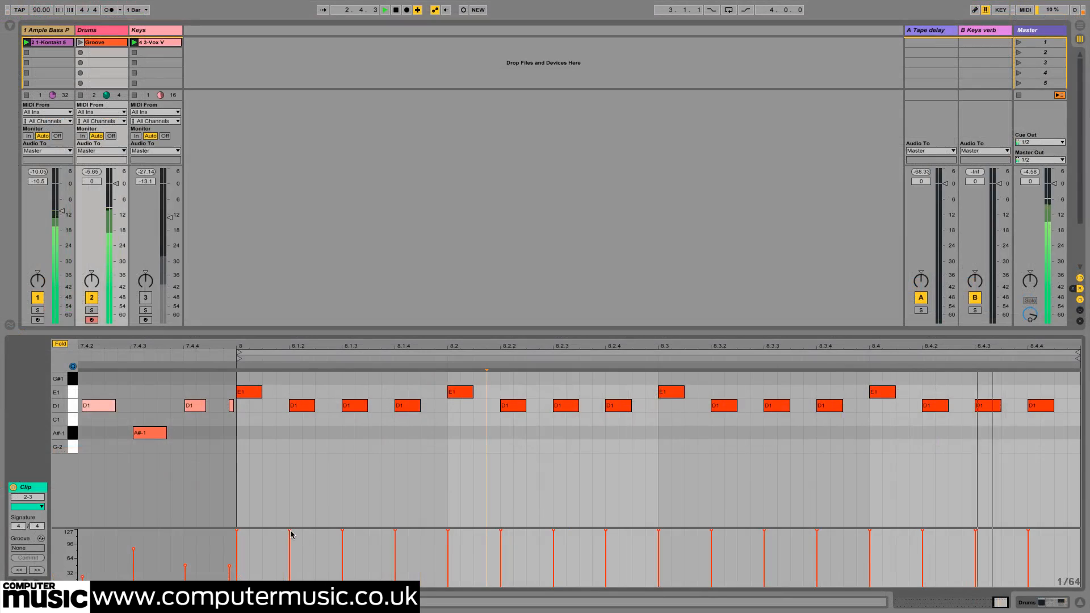
Vary bar-8 velocities, softening hits such as the one at 8.2.2
{"action": "left_click", "coordinate": [300, 405]}
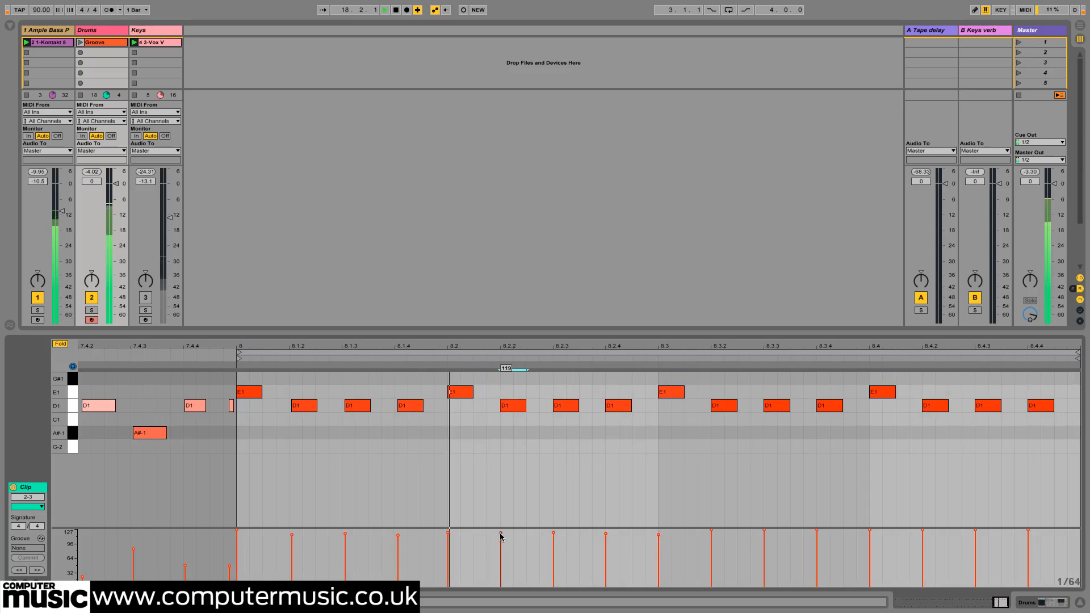
{"action": "left_click", "coordinate": [723, 405]}
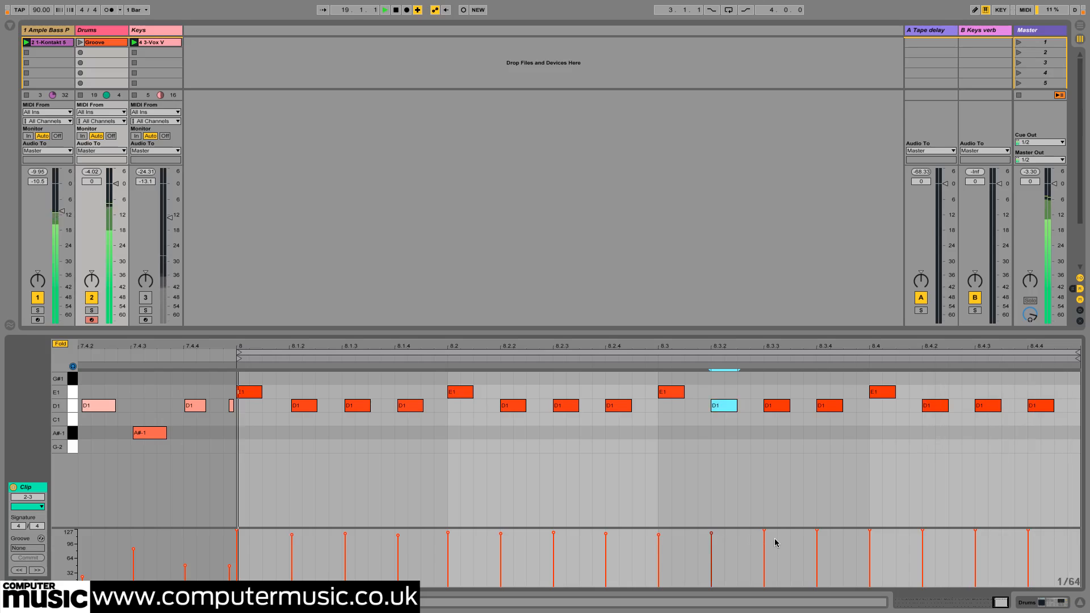